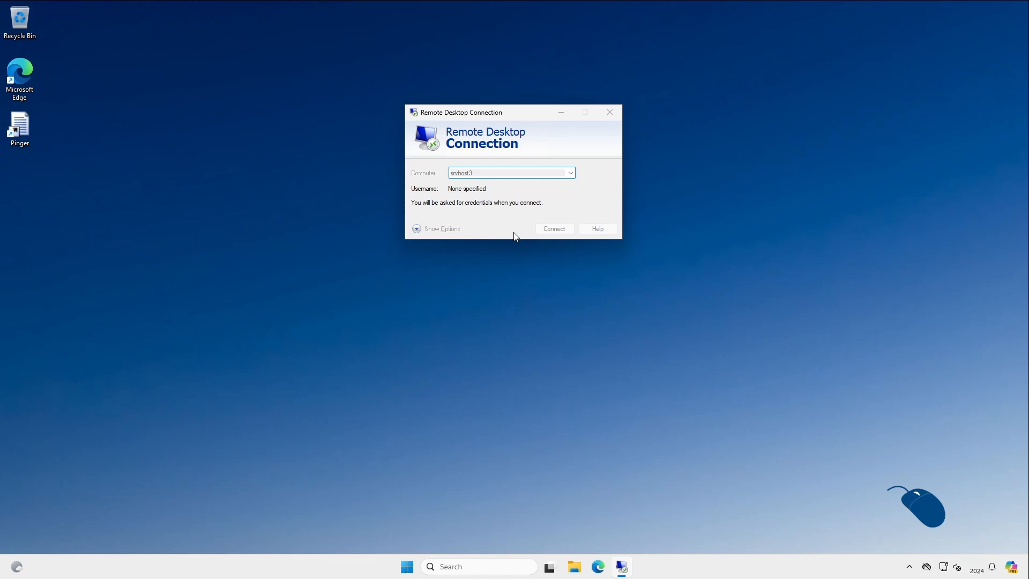
Connect to the remote computer srvhost3 in Remote Desktop Connection.
{"action": "left_click", "coordinate": [553, 229]}
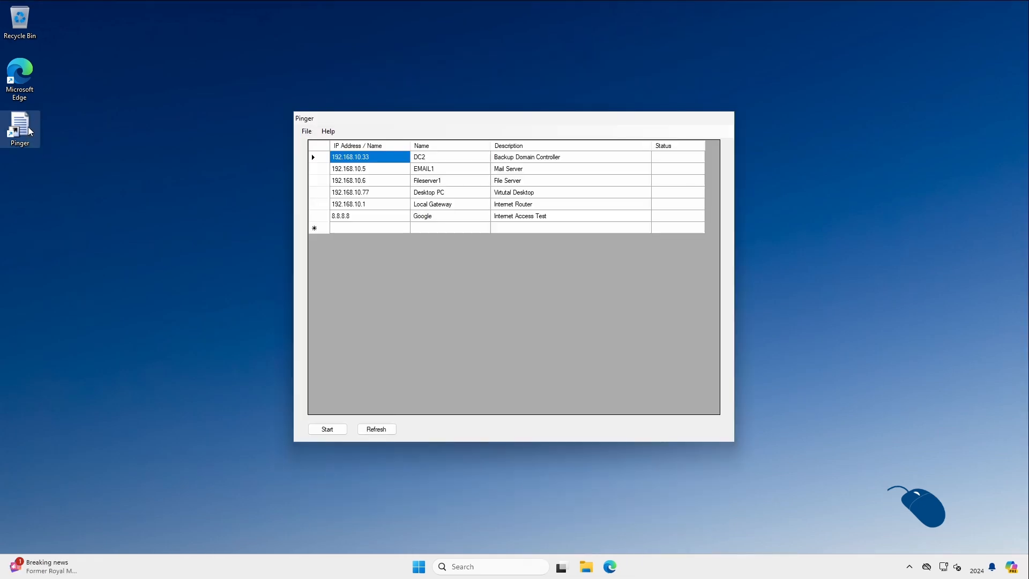
Start pinging the devices listed in Pinger's address book.
{"action": "left_click", "coordinate": [327, 429]}
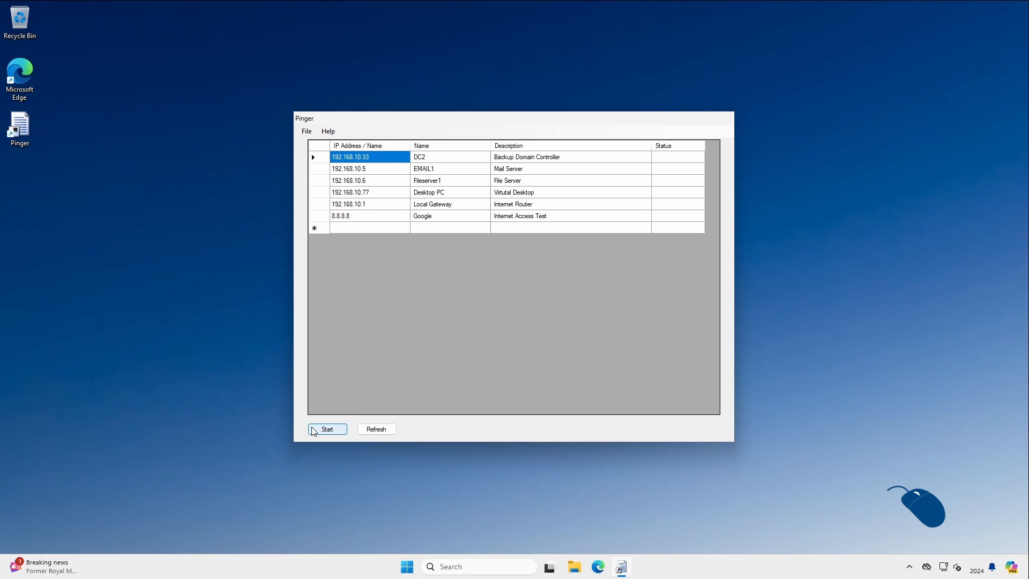
{"action": "left_click", "coordinate": [327, 429]}
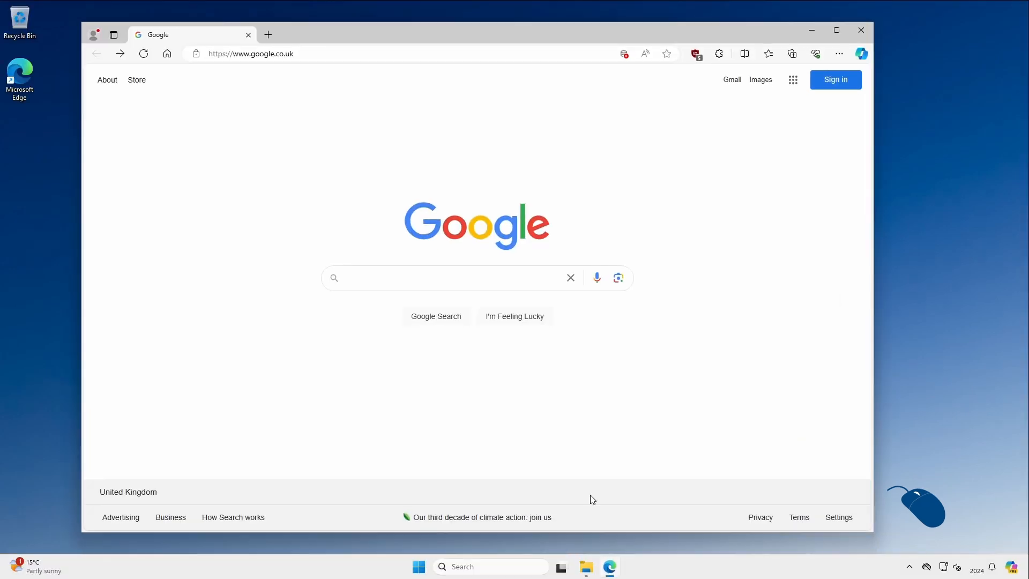
Search Google for 'Major Geeks' Pinger and go to the MajorGeeks Download Pinger page.
{"action": "left_click", "coordinate": [445, 277]}
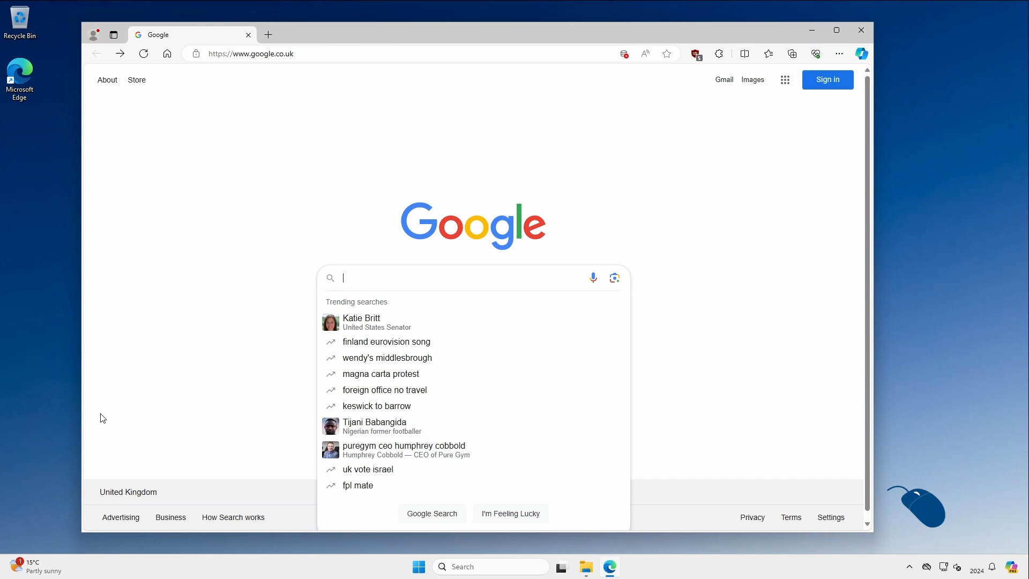
{"action": "type", "text": "Major Geeks Pinger"}
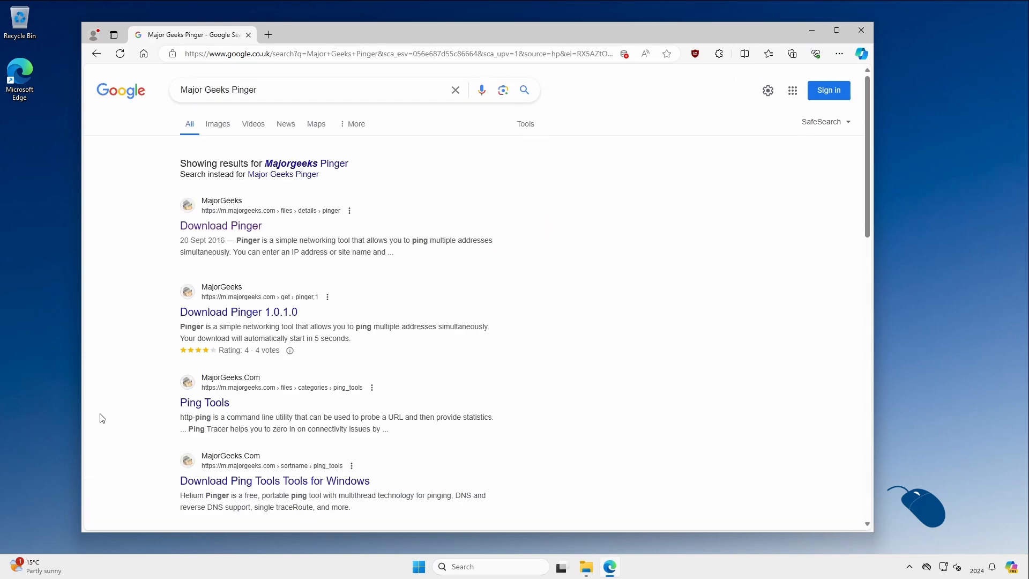
{"action": "left_click", "coordinate": [221, 225]}
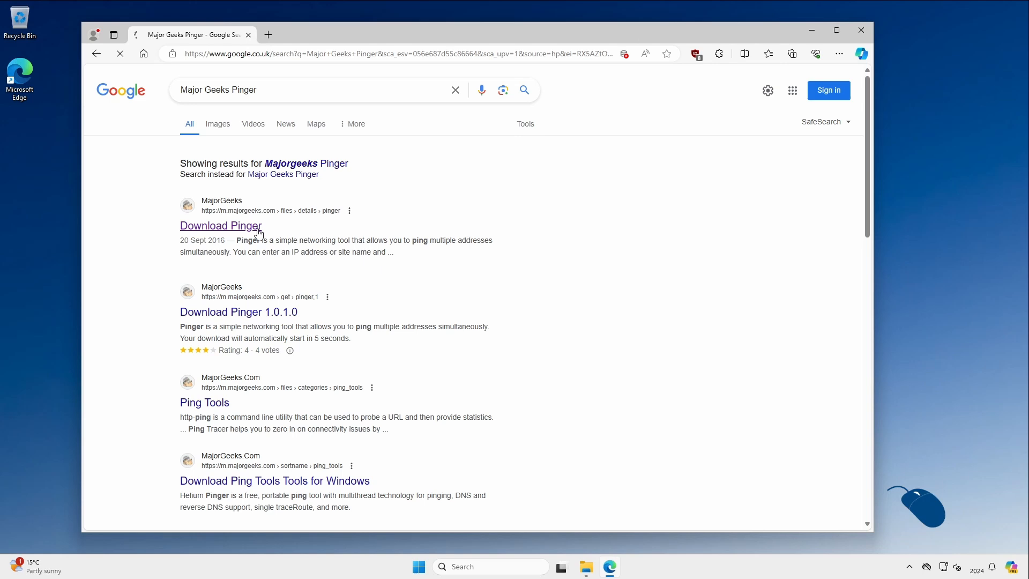
{"action": "left_click", "coordinate": [221, 225]}
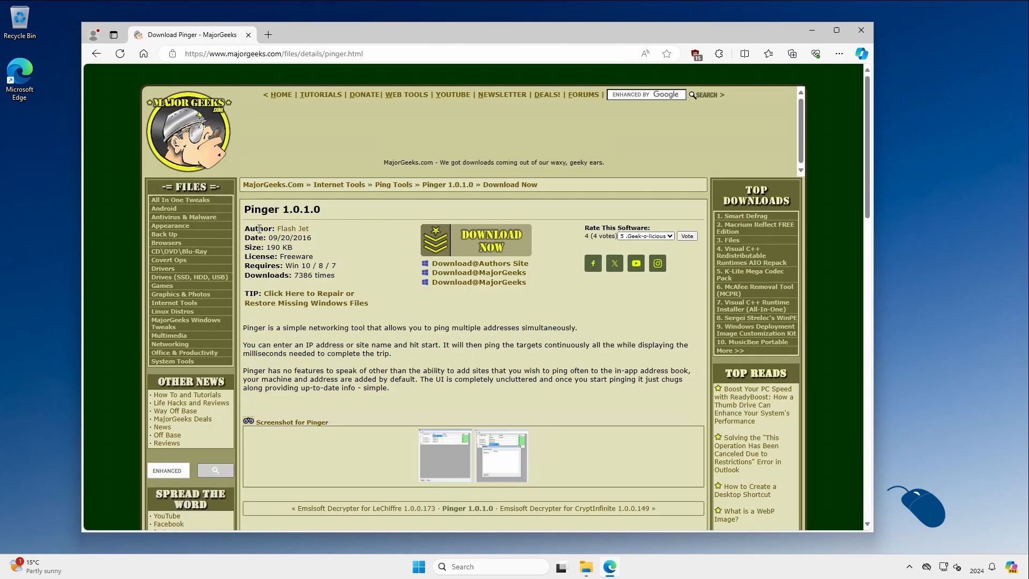
Download PingerSetup.zip from the MajorGeeks mirror and show it in Downloads.
{"action": "left_click", "coordinate": [478, 273]}
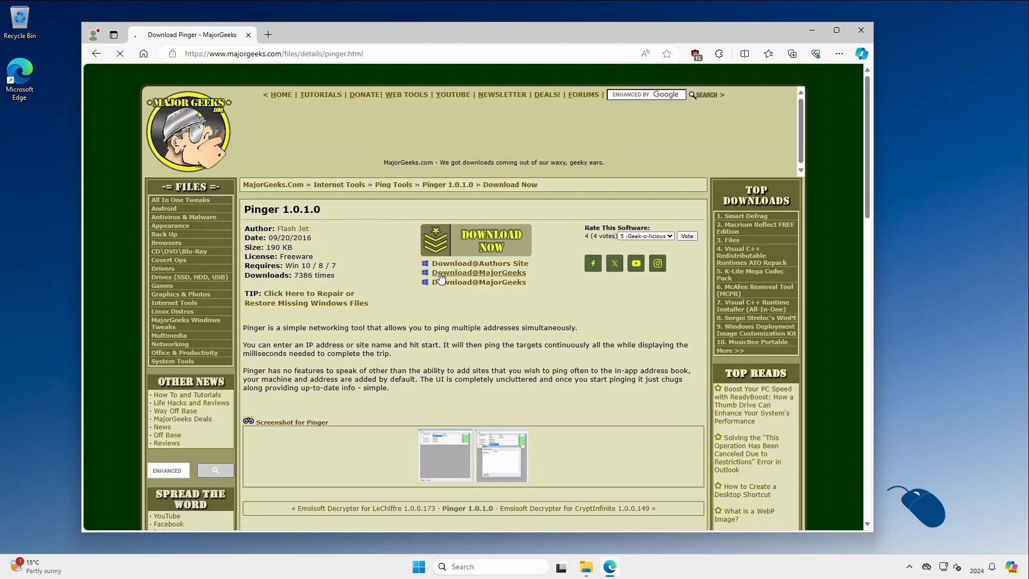
{"action": "left_click", "coordinate": [478, 271]}
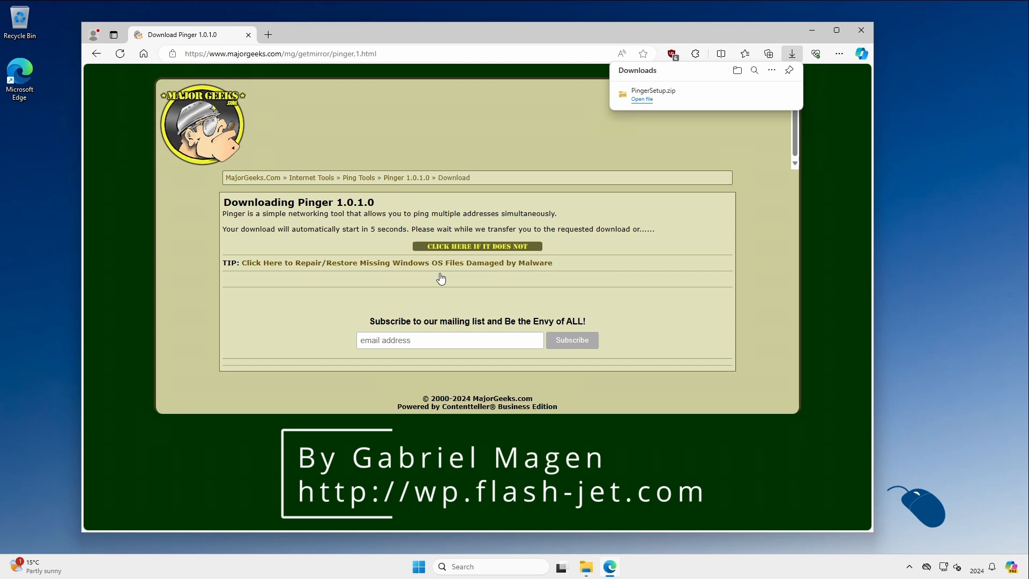
{"action": "left_click", "coordinate": [641, 98]}
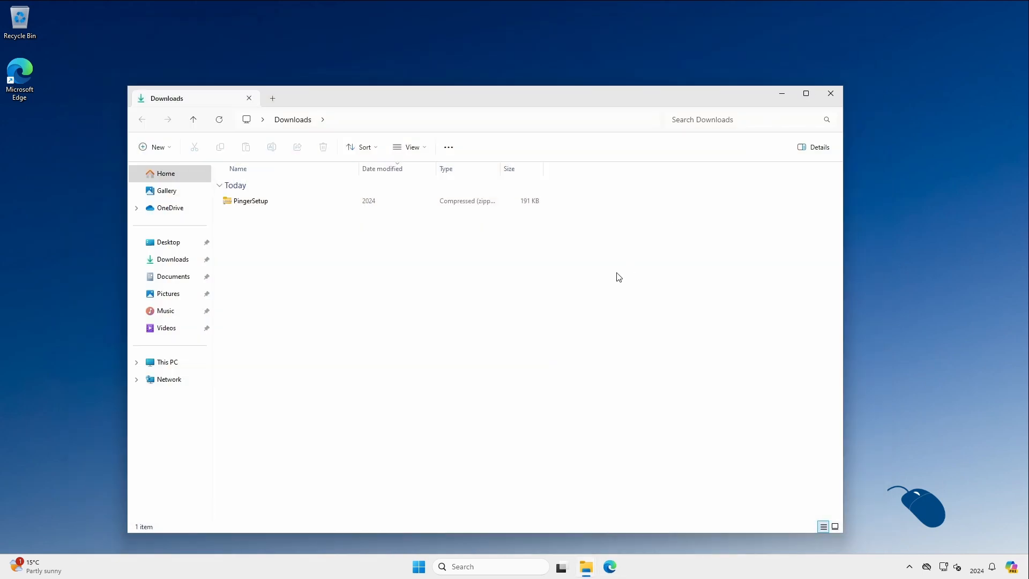
Extract PingerSetup.zip into the PingerSetup folder in Downloads.
{"action": "left_click", "coordinate": [251, 200]}
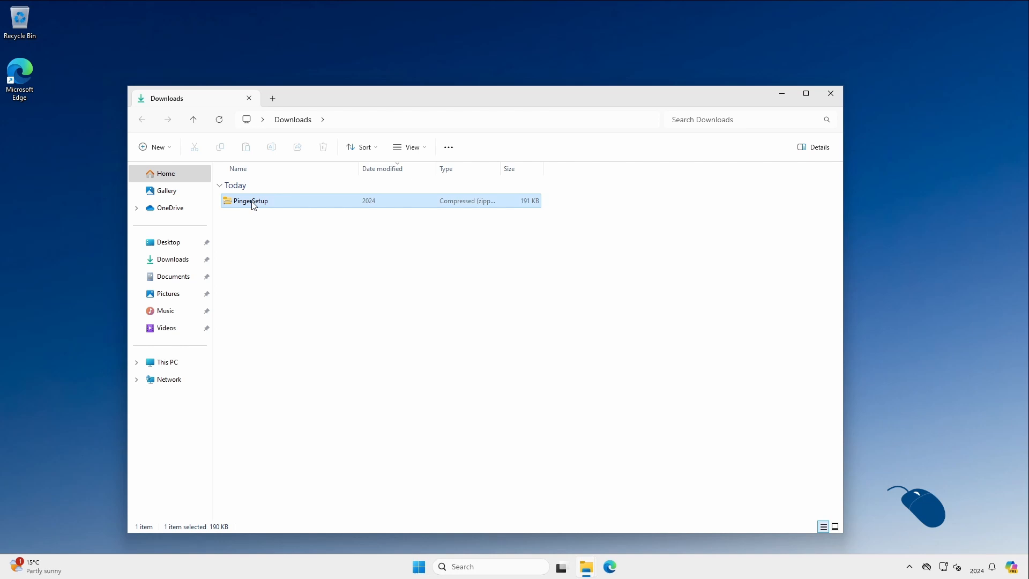
{"action": "right_click", "coordinate": [250, 201]}
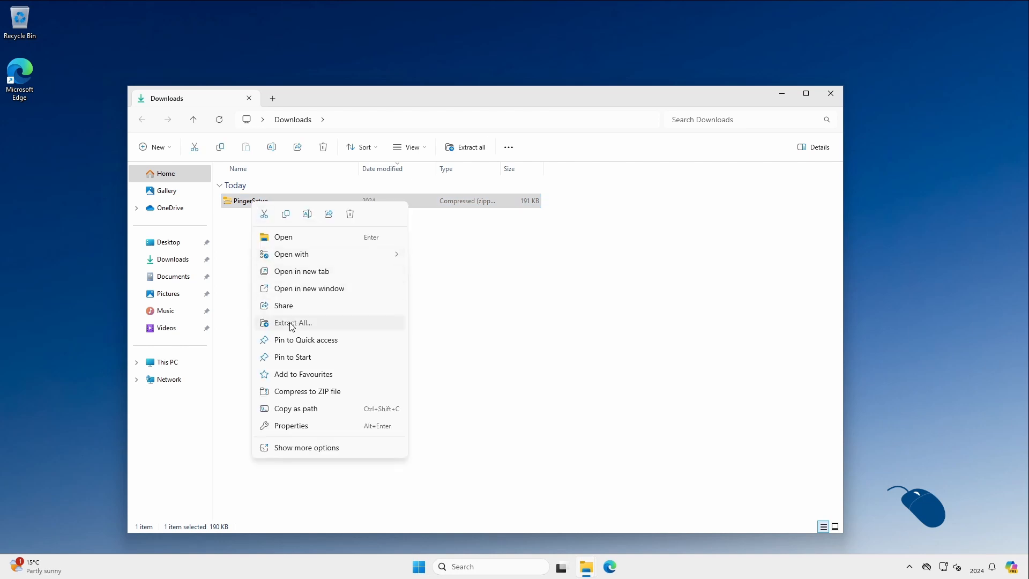
{"action": "left_click", "coordinate": [291, 322]}
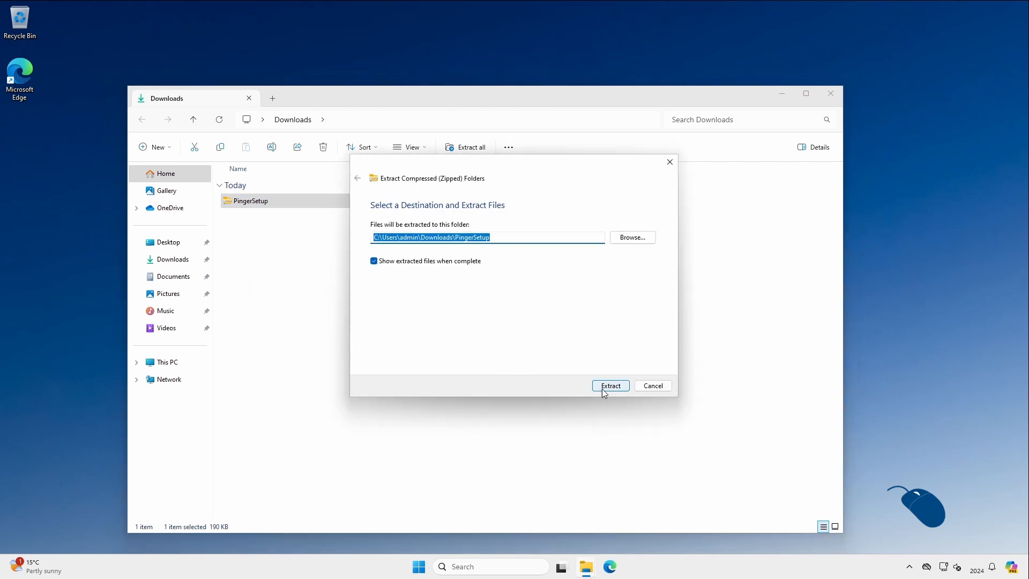
{"action": "left_click", "coordinate": [609, 384]}
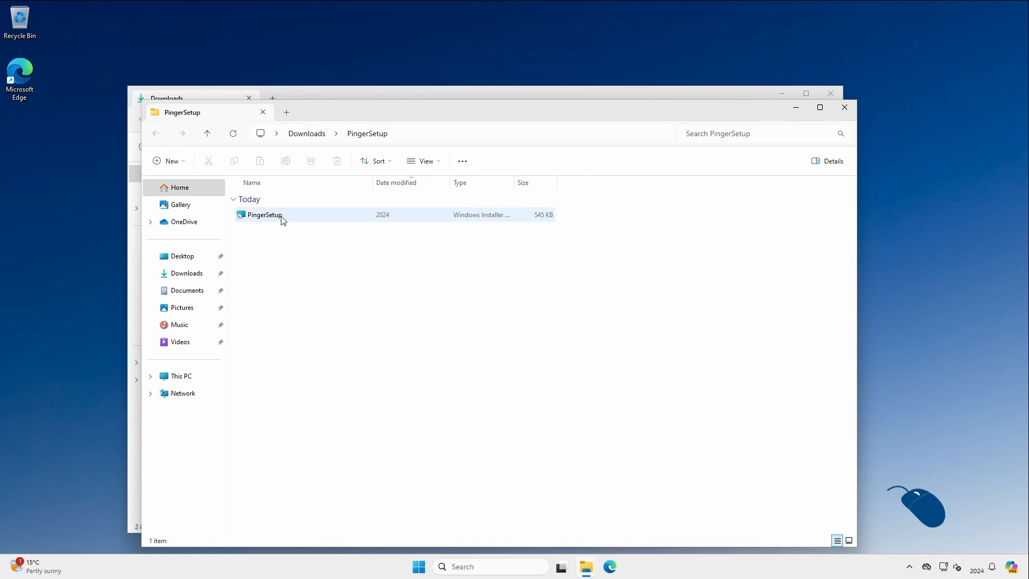
Run the PingerSetup installer through to completion and close File Explorer.
{"action": "double_click", "coordinate": [264, 214]}
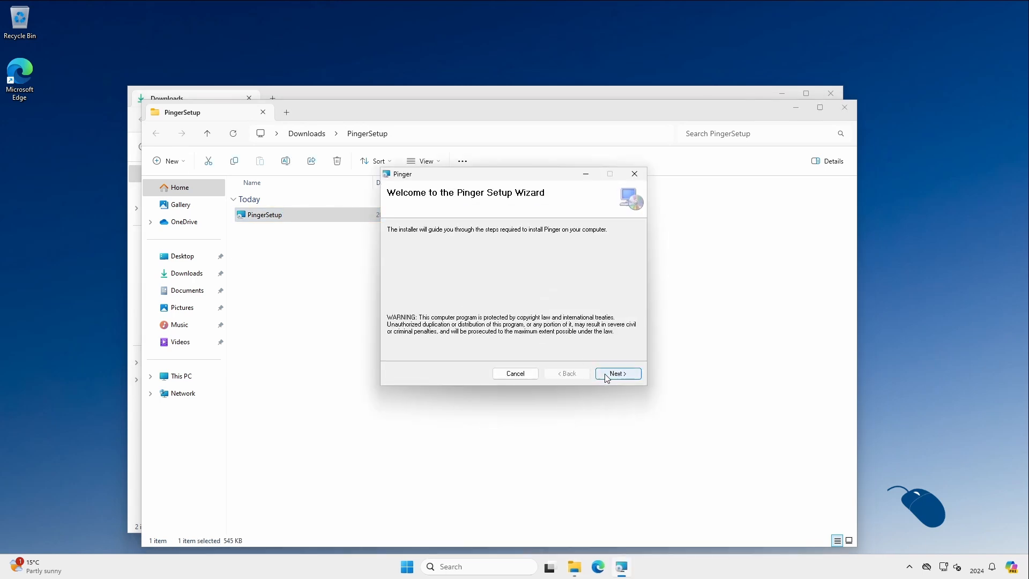
{"action": "left_click", "coordinate": [618, 373]}
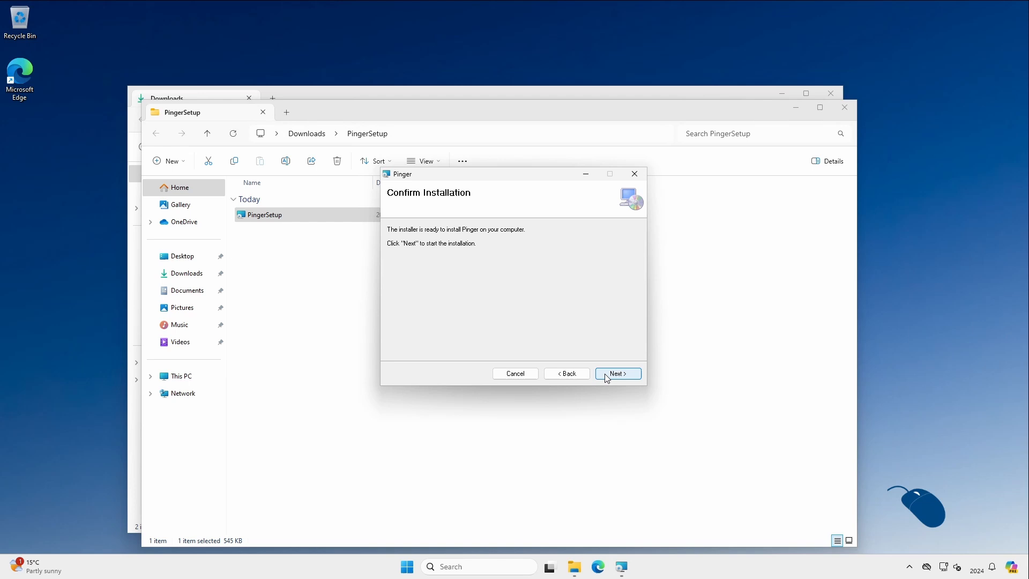
{"action": "left_click", "coordinate": [618, 373]}
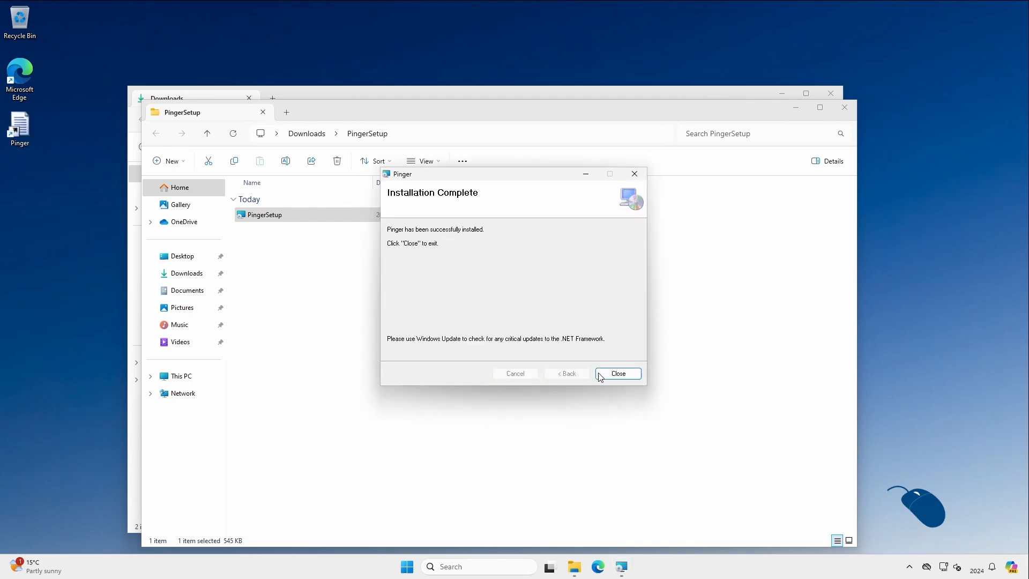
{"action": "left_click", "coordinate": [618, 373]}
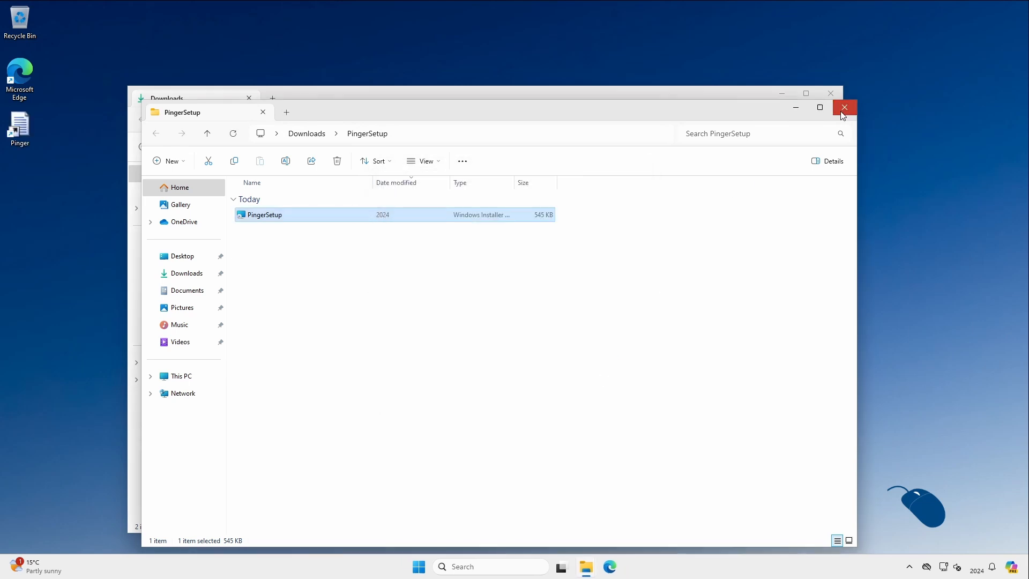
{"action": "left_click", "coordinate": [844, 107]}
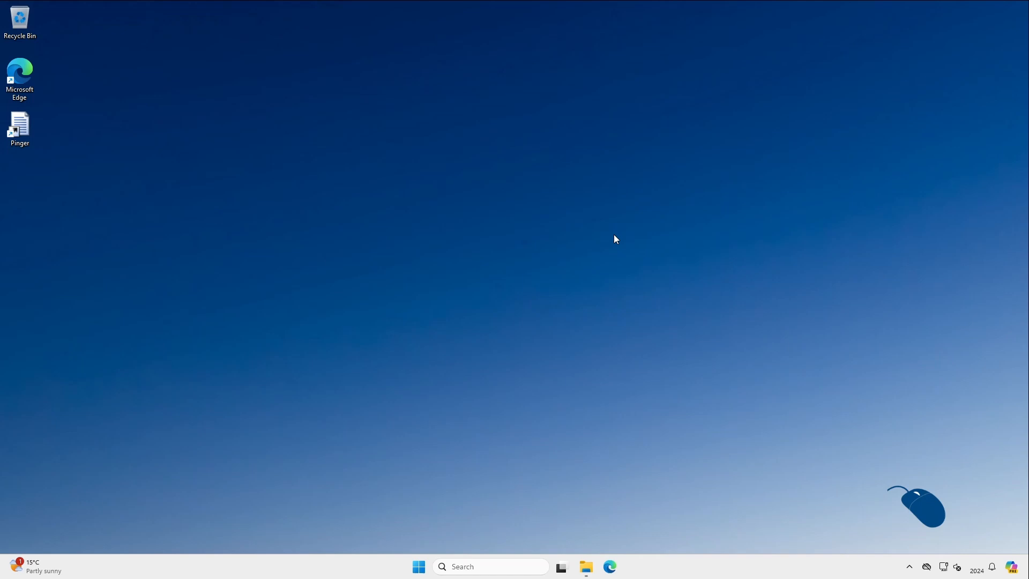
Launch Pinger from the desktop and install the required .NET Framework 3.5.
{"action": "left_click", "coordinate": [19, 125]}
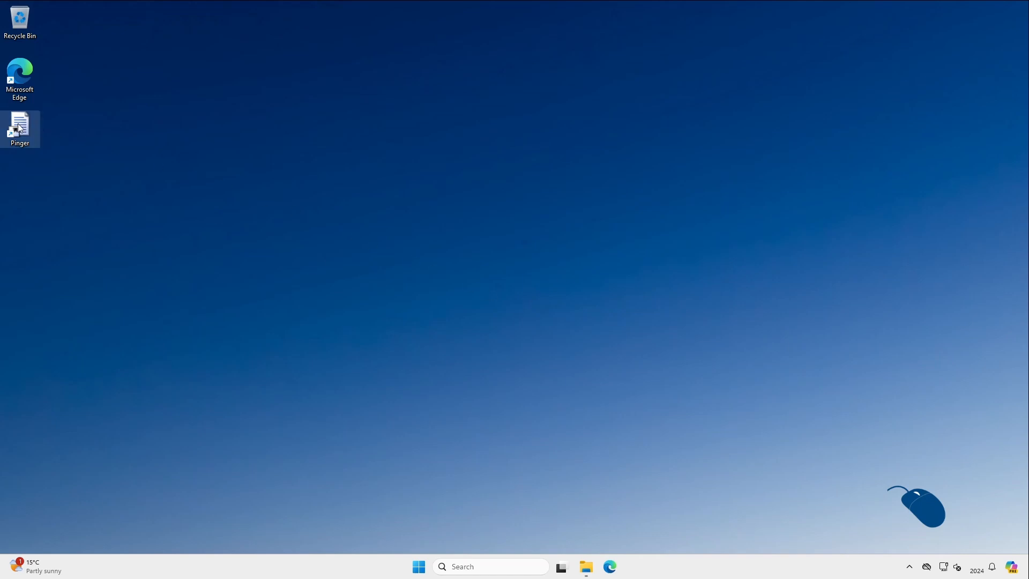
{"action": "double_click", "coordinate": [19, 124]}
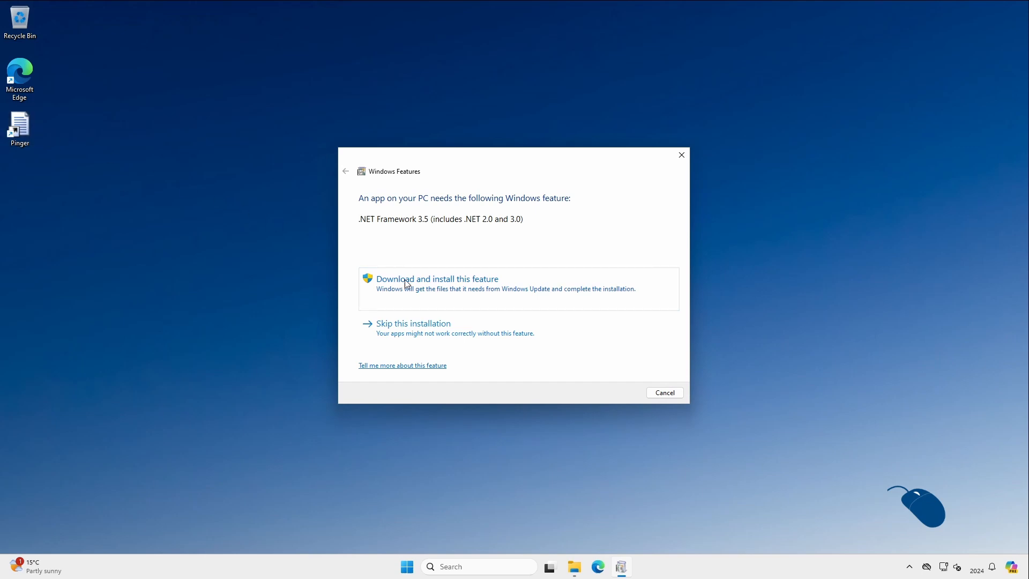
{"action": "left_click", "coordinate": [436, 278]}
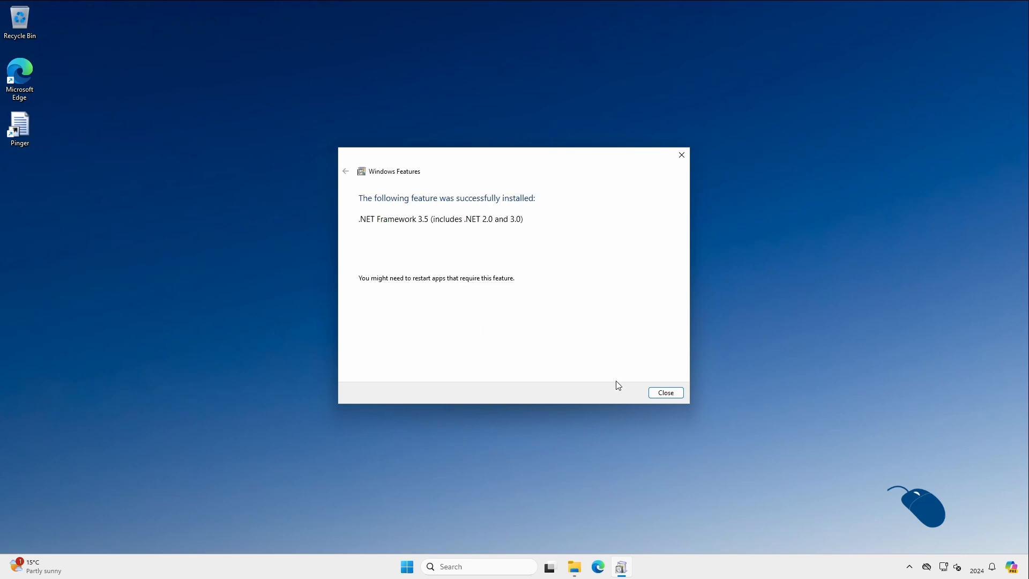
{"action": "left_click", "coordinate": [665, 392]}
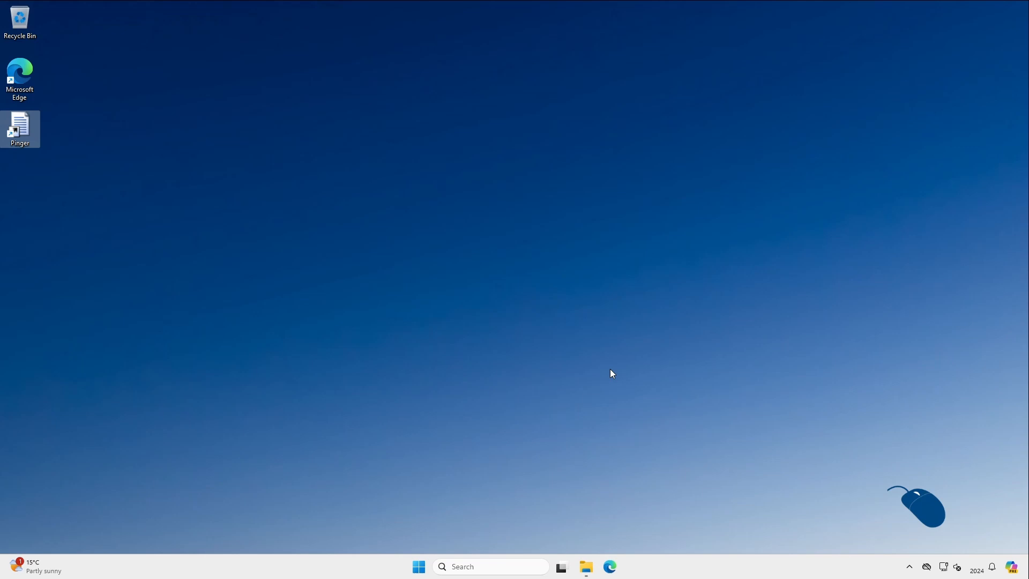
Launch Pinger showing its DEMO entry 127.0.0.1, This Machine, and go to the File menu.
{"action": "double_click", "coordinate": [19, 129]}
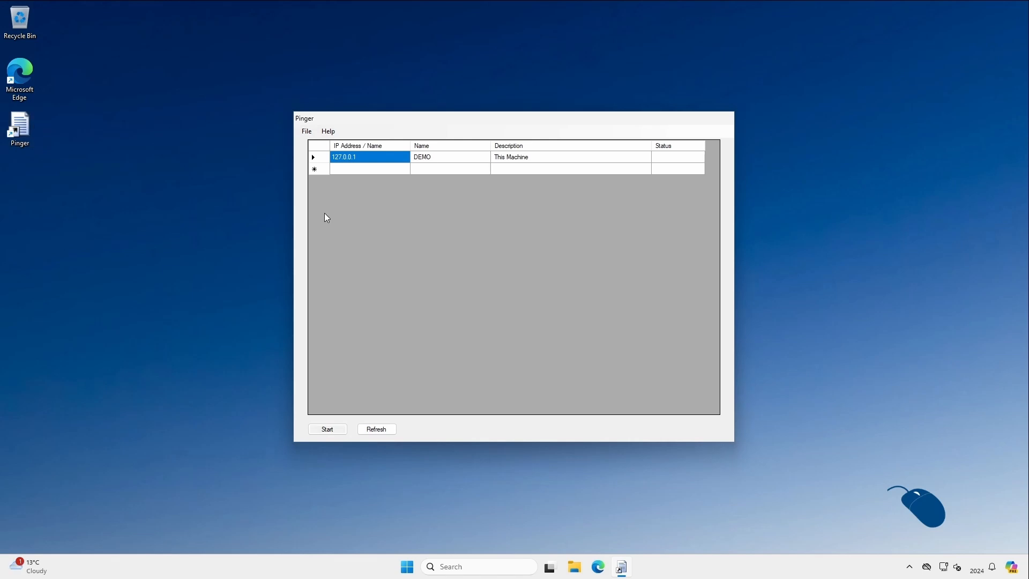
{"action": "left_click", "coordinate": [305, 131]}
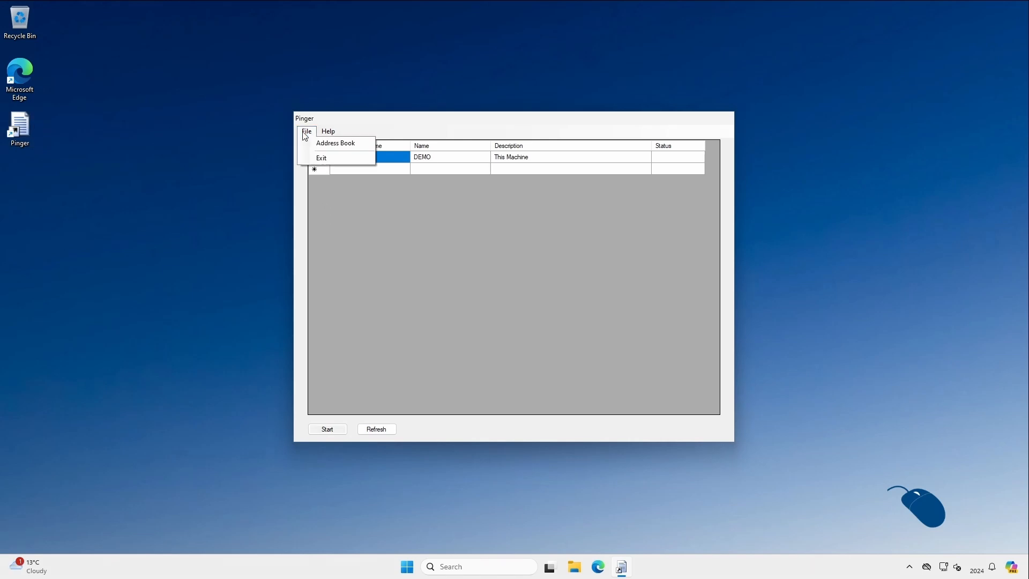
Enter the eight devices in the Address Book, starting 192.168.10.2 Domain Controller, and Save & Close.
{"action": "left_click", "coordinate": [335, 143]}
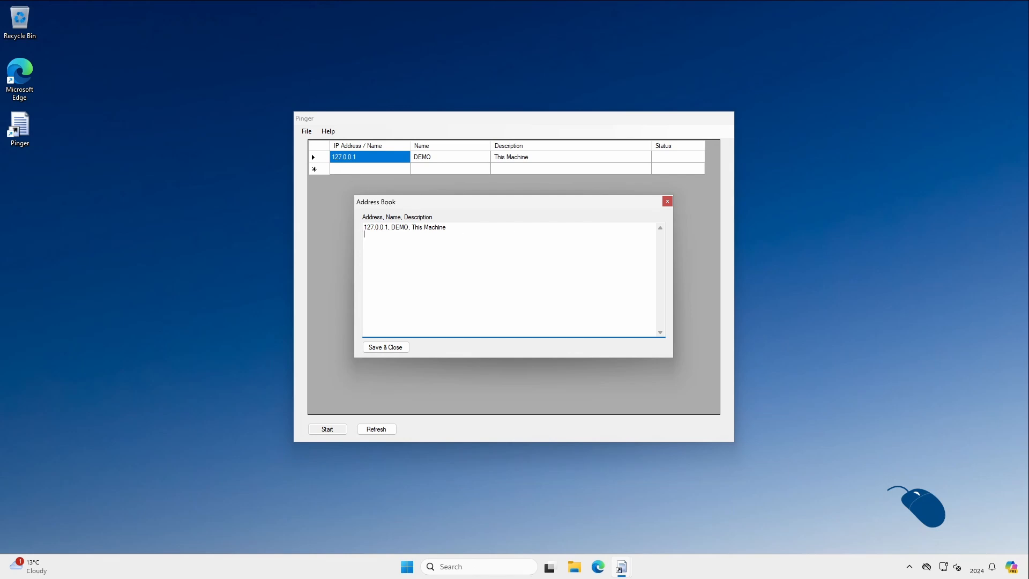
{"action": "type", "text": "192.168.10.2, DC1, Domain Contro"}
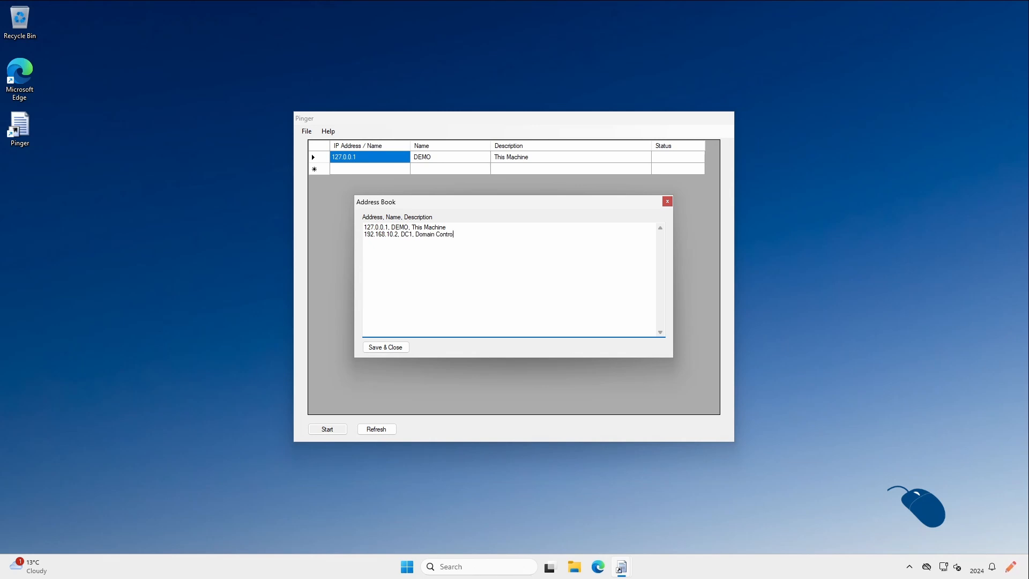
{"action": "type", "text": "ler"}
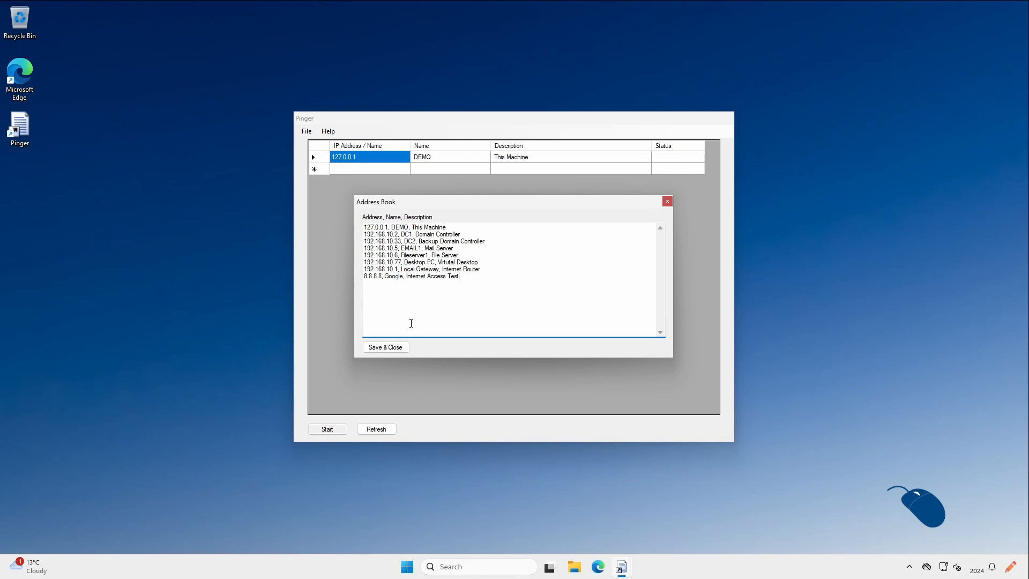
{"action": "left_click", "coordinate": [385, 346]}
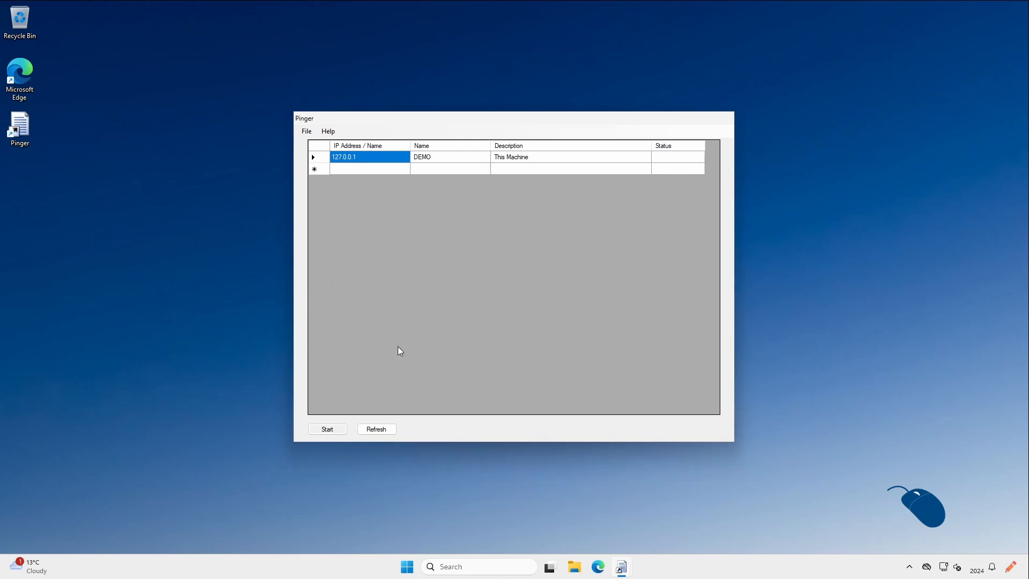
Refresh to load the eight devices, ping them to see green/red results, then stop.
{"action": "left_click", "coordinate": [376, 429]}
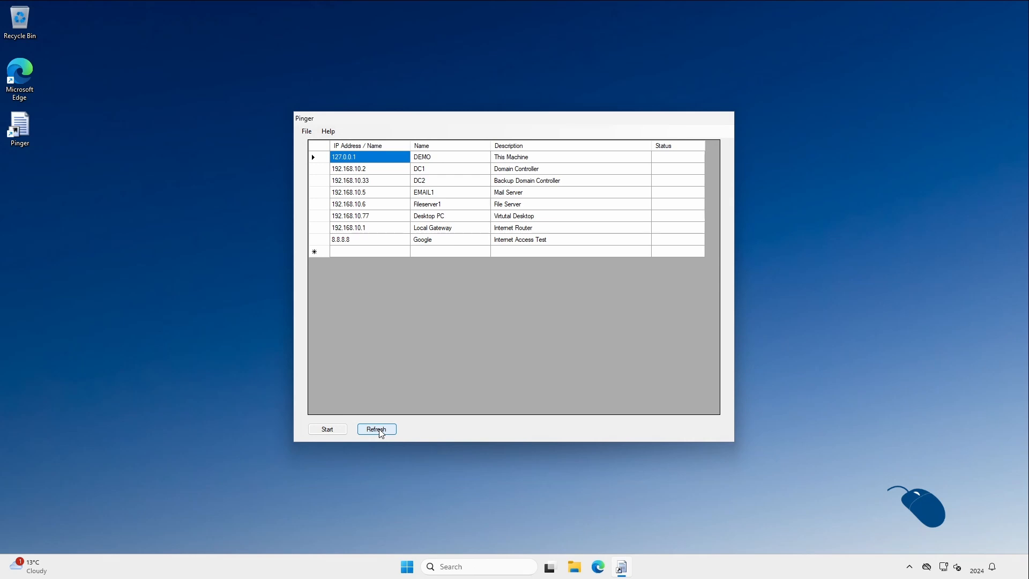
{"action": "left_click", "coordinate": [327, 428]}
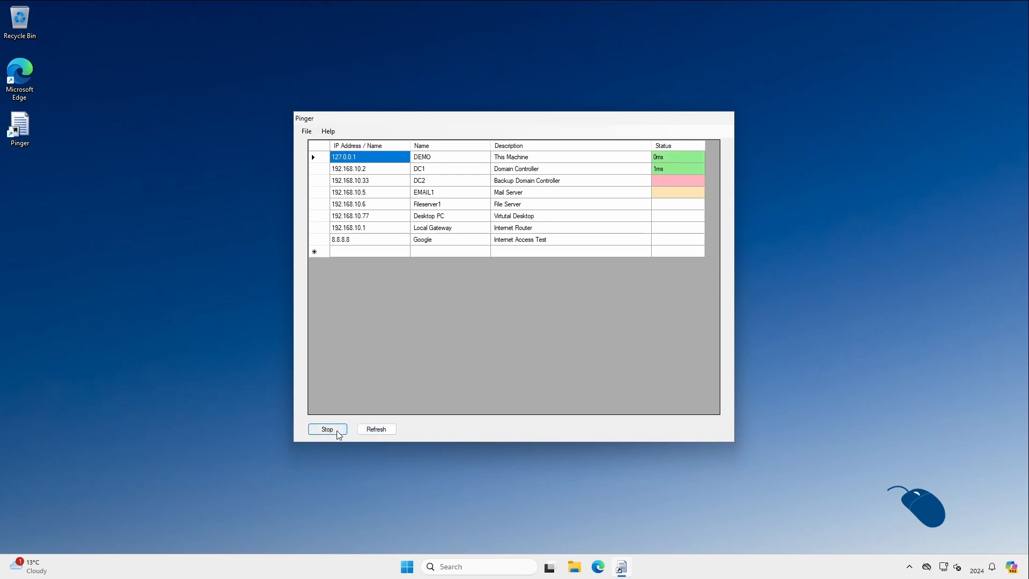
{"action": "left_click", "coordinate": [327, 429]}
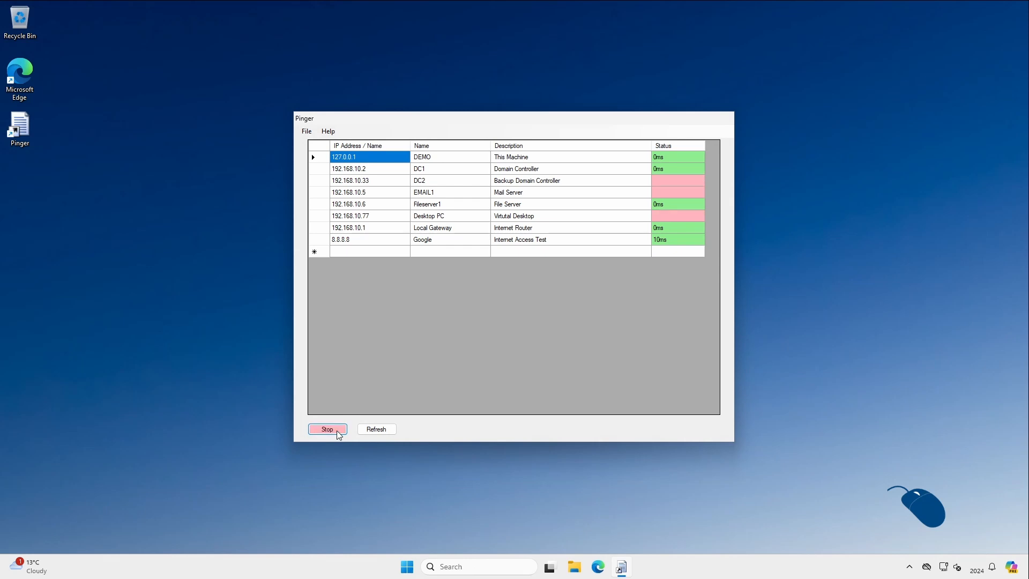
{"action": "left_click", "coordinate": [327, 429]}
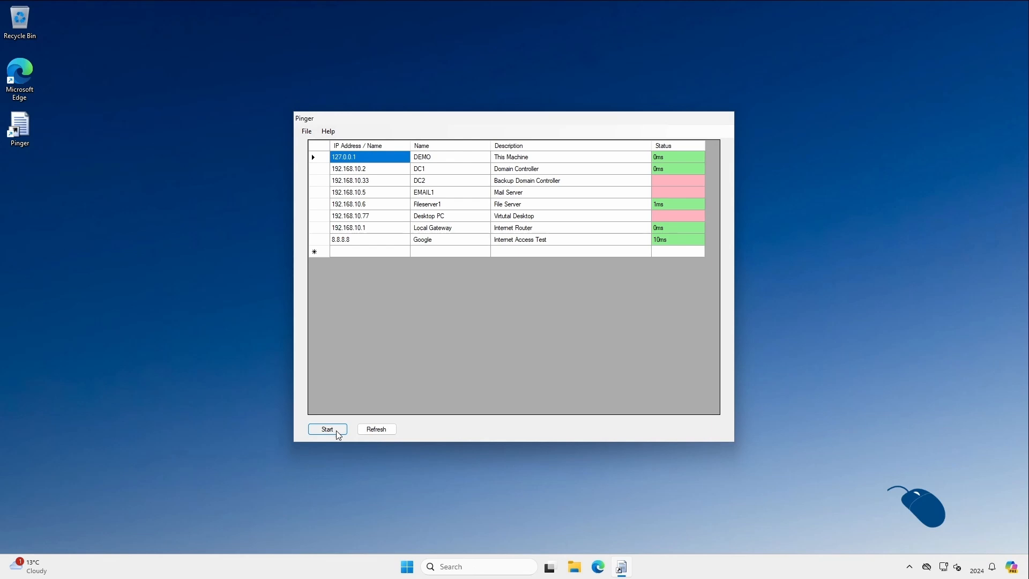
{"action": "left_click", "coordinate": [305, 131]}
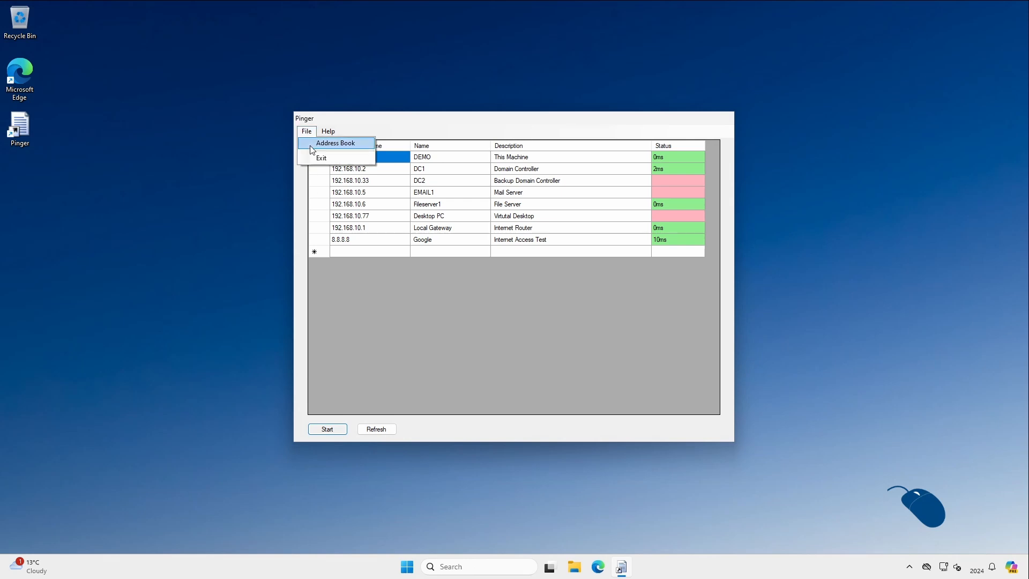
Exit and relaunch Pinger, then start pinging to confirm the eight saved devices persist.
{"action": "left_click", "coordinate": [320, 157]}
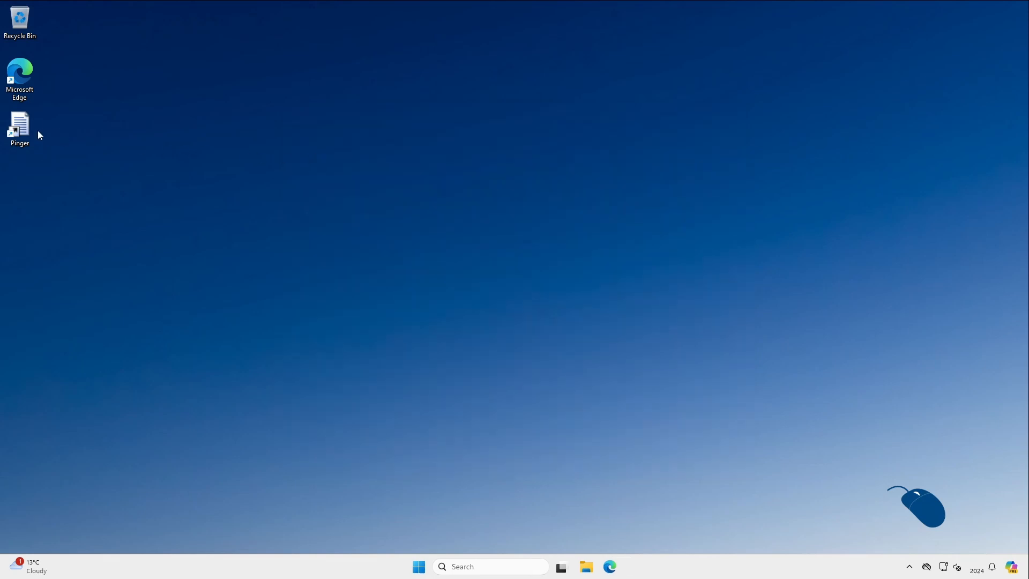
{"action": "double_click", "coordinate": [19, 127]}
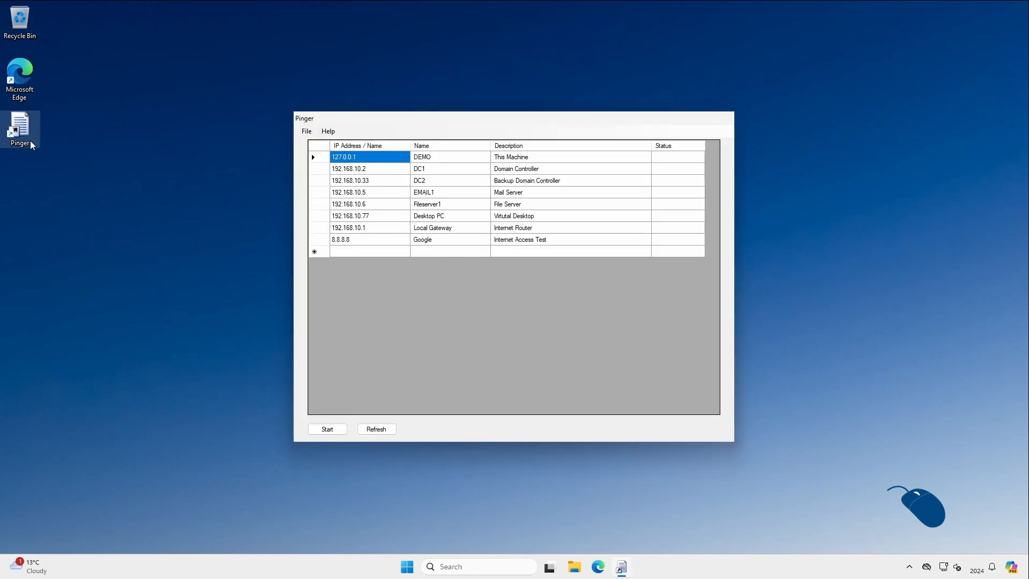
{"action": "left_click", "coordinate": [326, 429]}
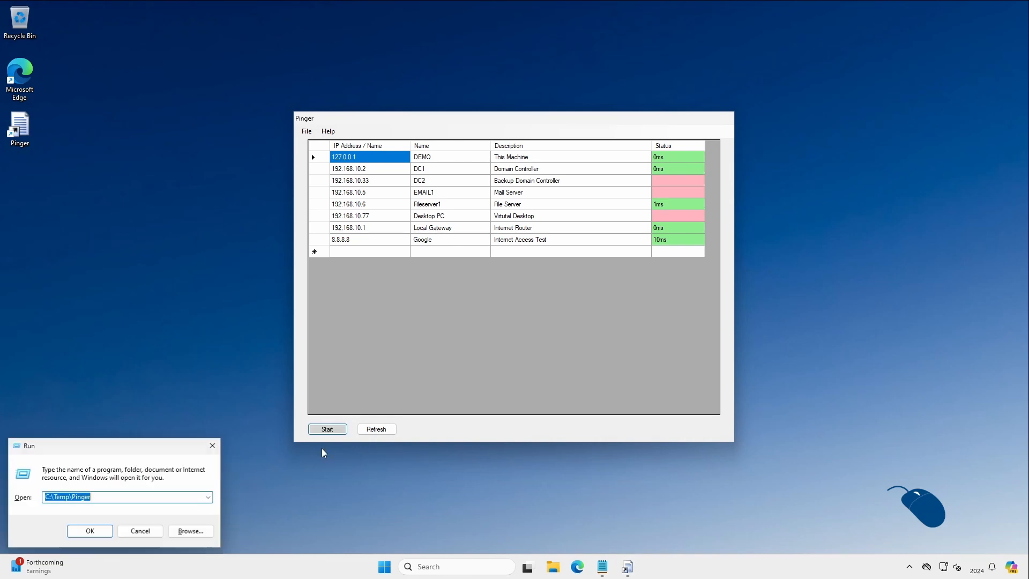
Open Pinger Demo Addres Book from C:\Temp\Pinger in Notepad and select its six-device list.
{"action": "left_click", "coordinate": [90, 531]}
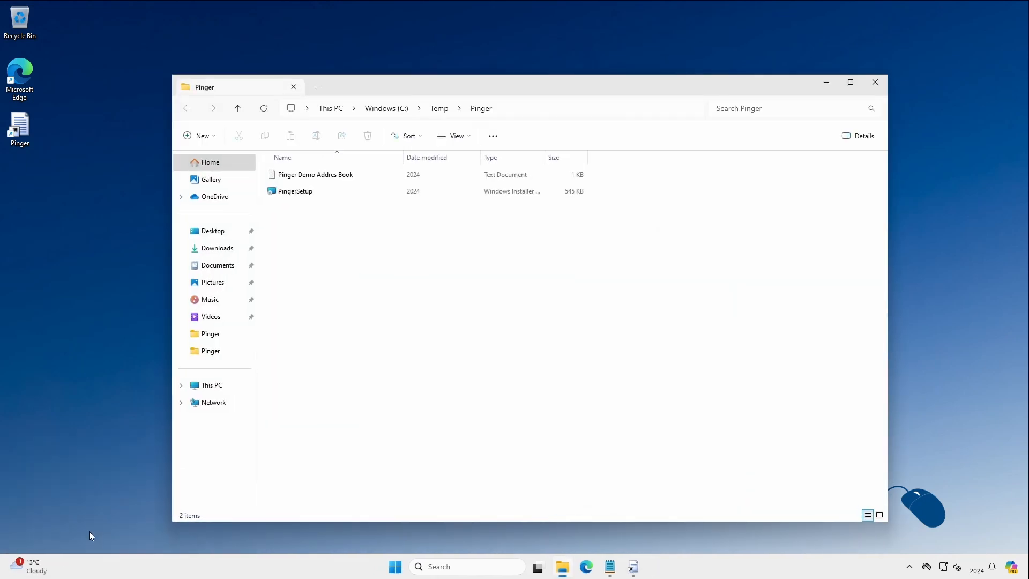
{"action": "left_click", "coordinate": [315, 174]}
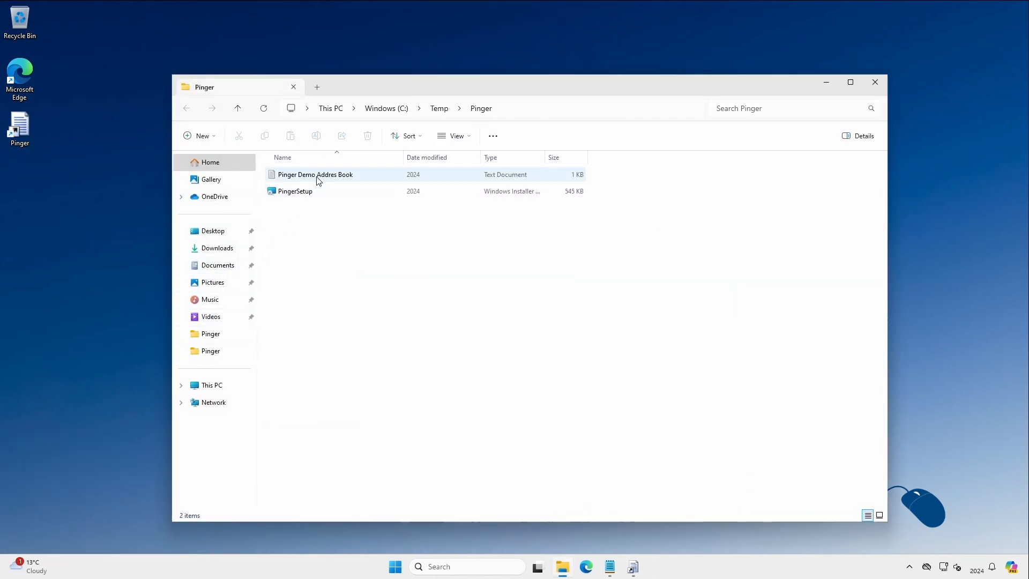
{"action": "double_click", "coordinate": [315, 173]}
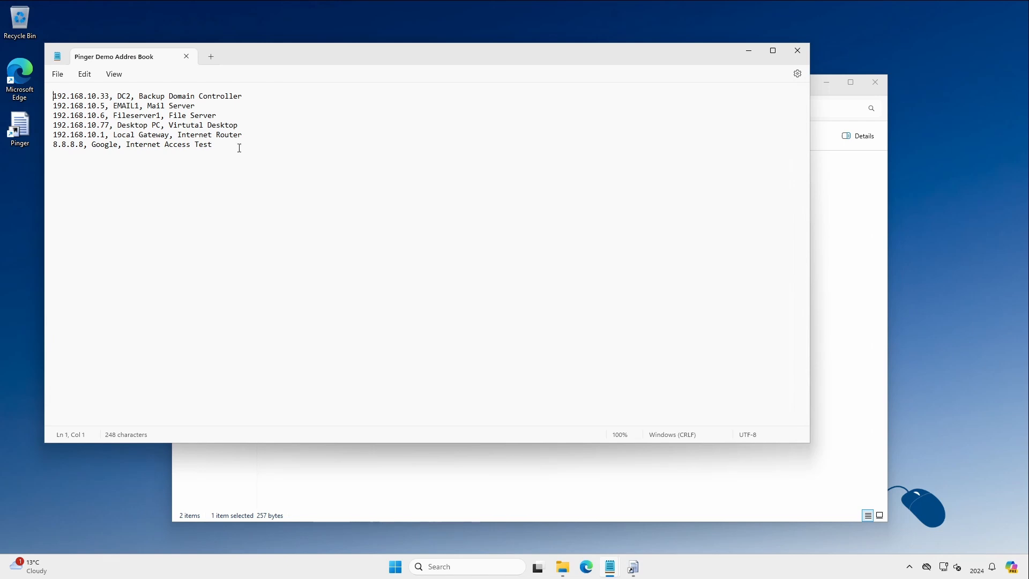
{"action": "key", "text": "ctrl+a"}
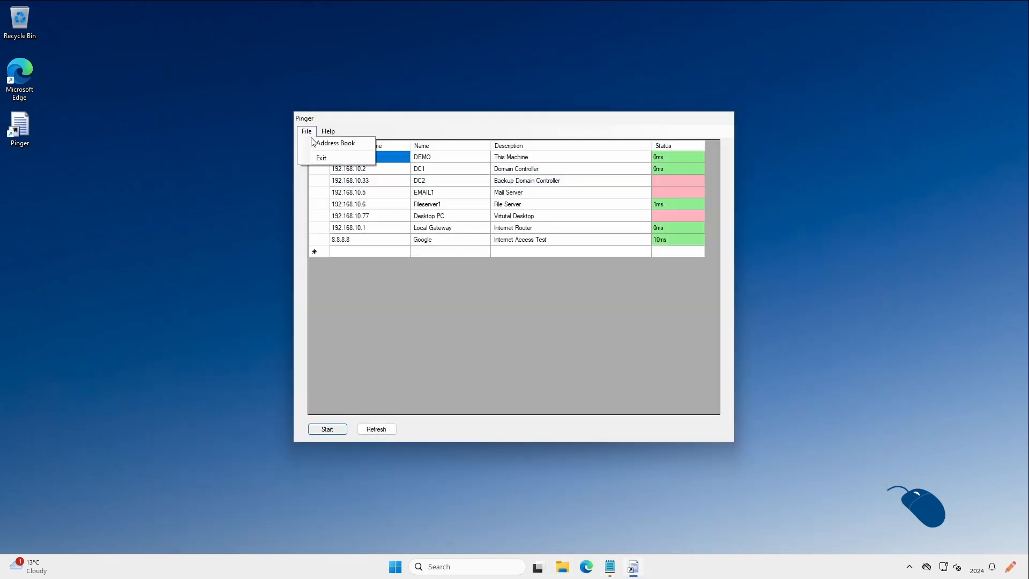
Replace the address book with the six demo hosts (DC2 through Google), reload the list and start pinging.
{"action": "left_click", "coordinate": [335, 142]}
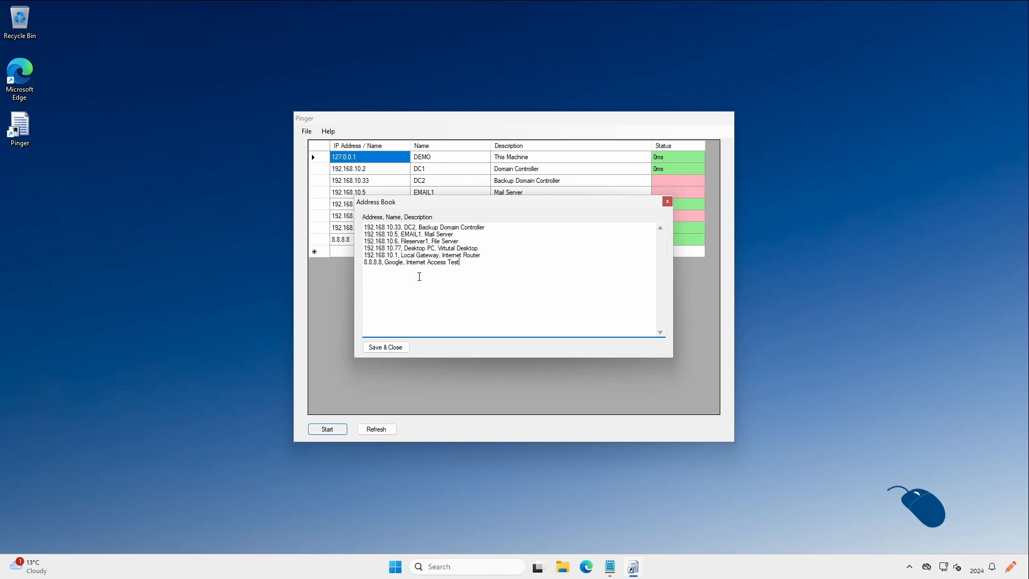
{"action": "left_click", "coordinate": [385, 346]}
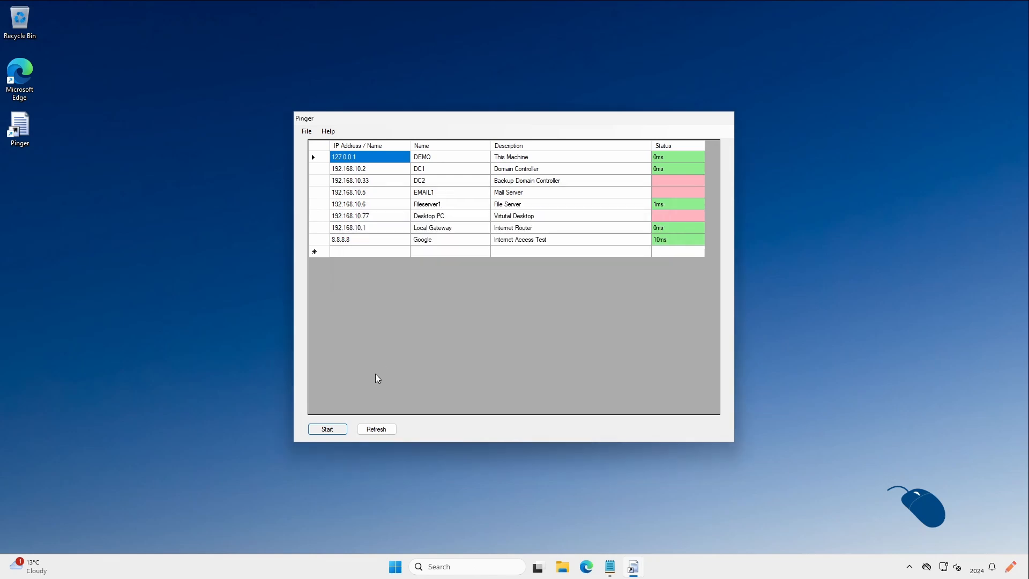
{"action": "left_click", "coordinate": [377, 429]}
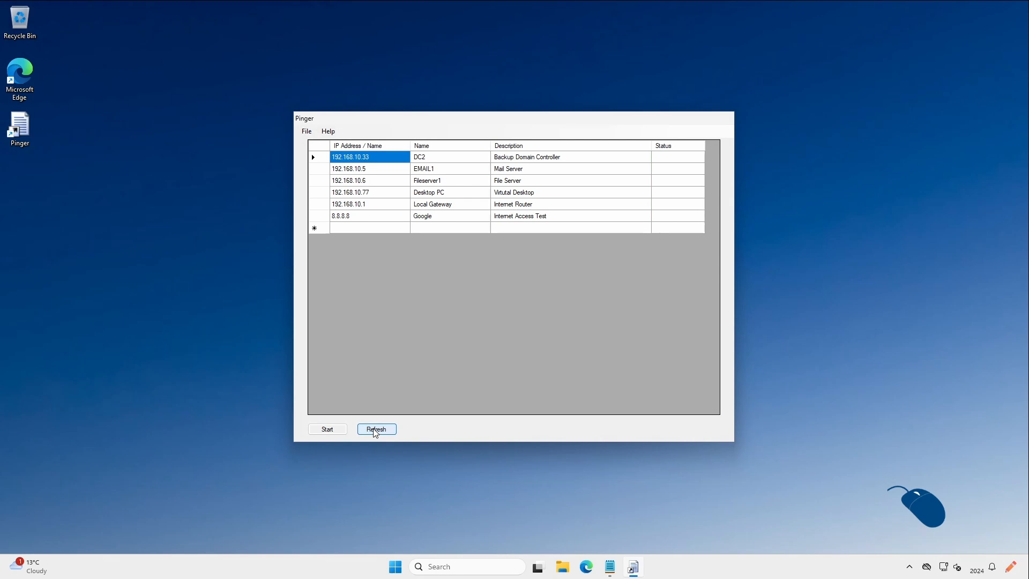
{"action": "left_click", "coordinate": [327, 429]}
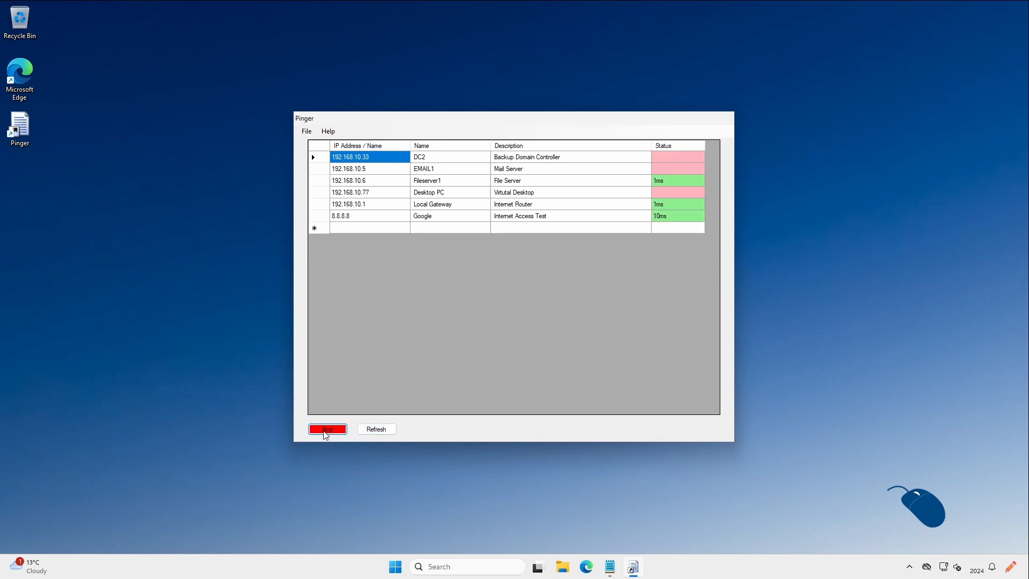